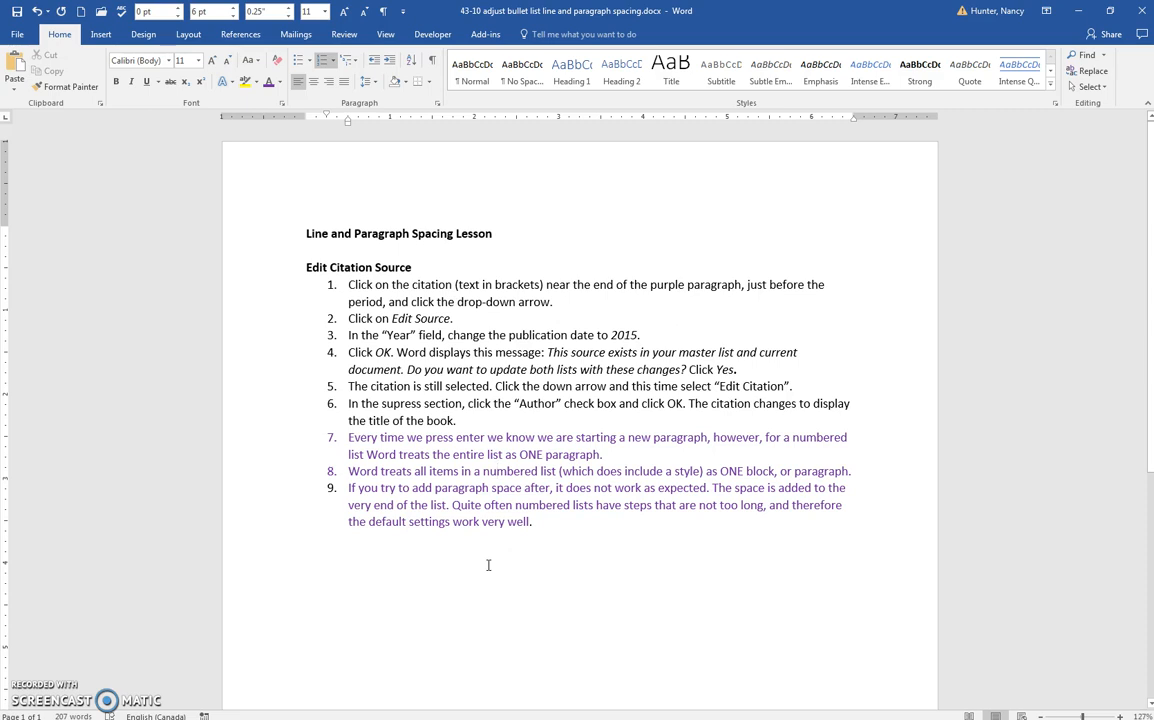
pyautogui.moveTo(260, 296)
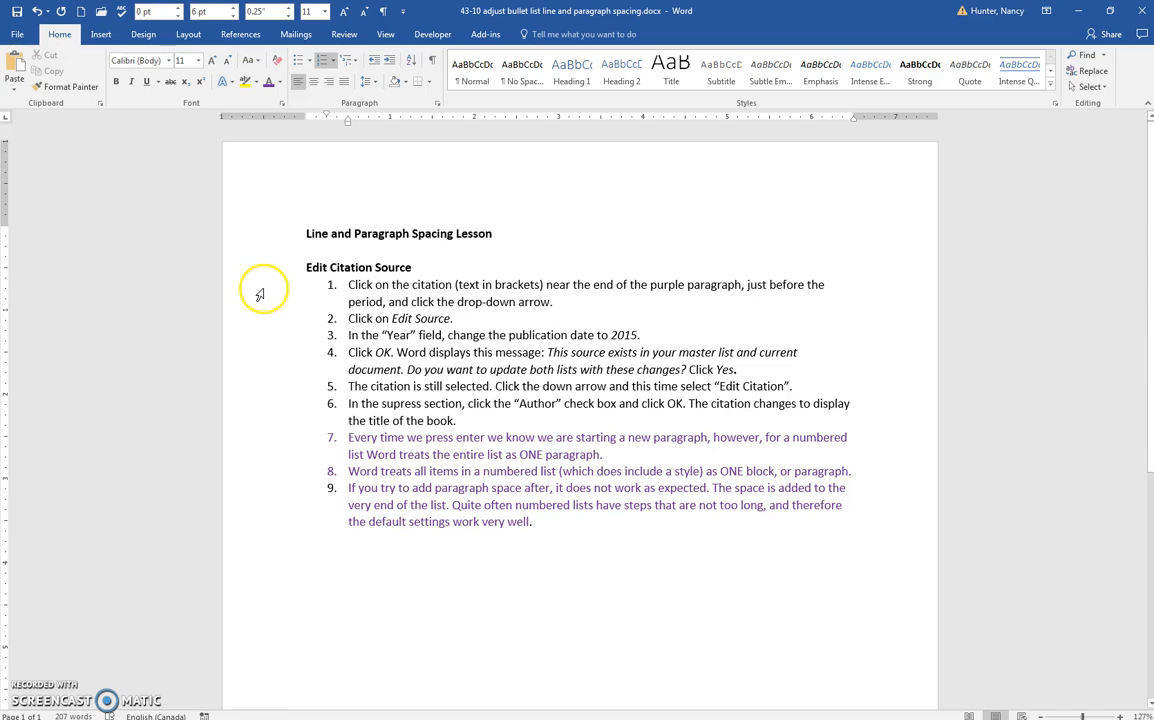
pyautogui.moveTo(336, 318)
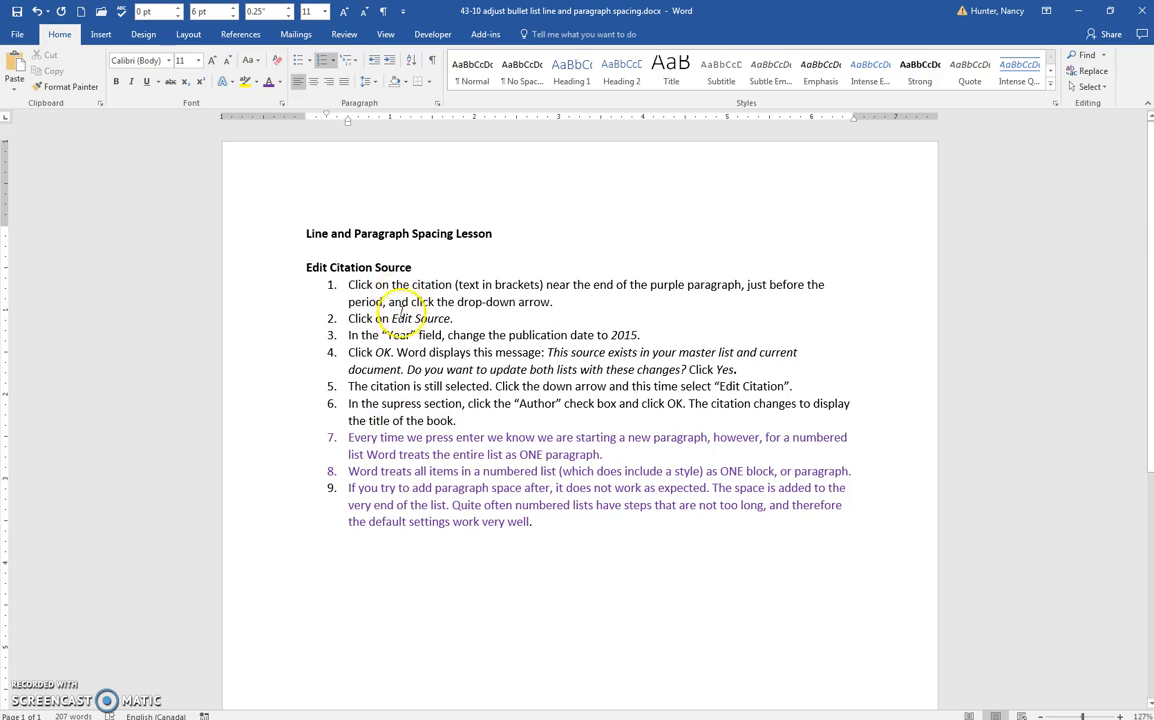
# - Select the numbered list and raise Spacing After to 30 pt from the Layout controls
pyautogui.moveTo(348, 284); pyautogui.dragTo(544, 520)
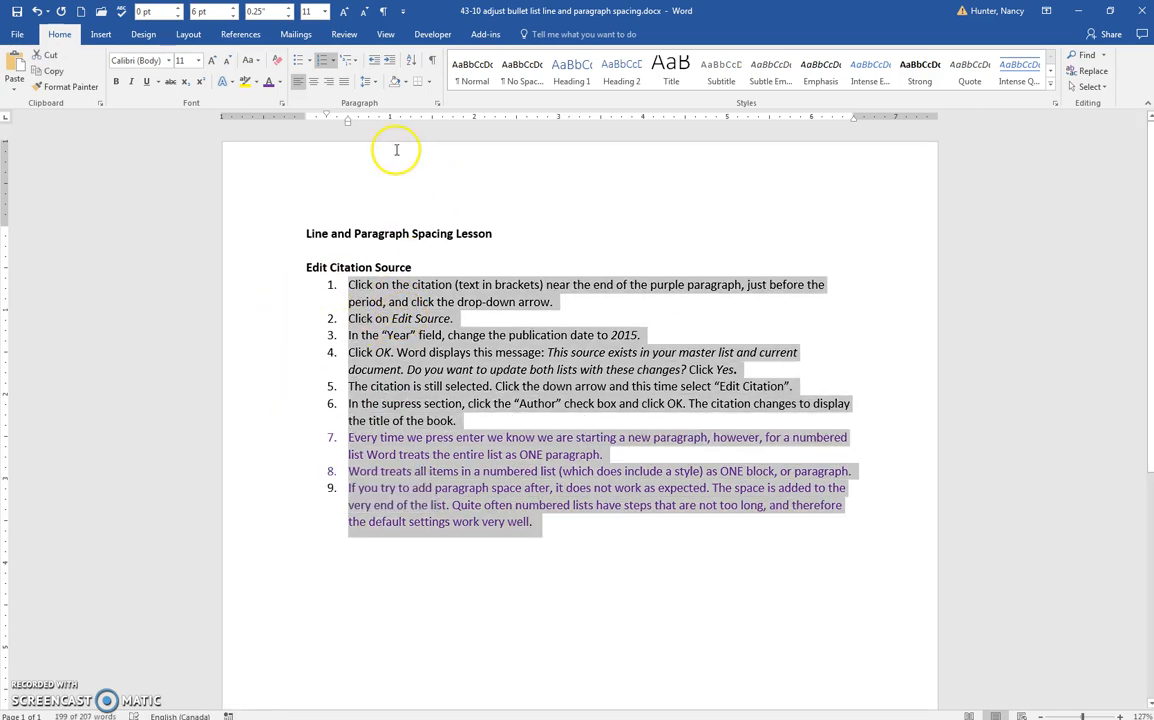
pyautogui.click(172, 36)
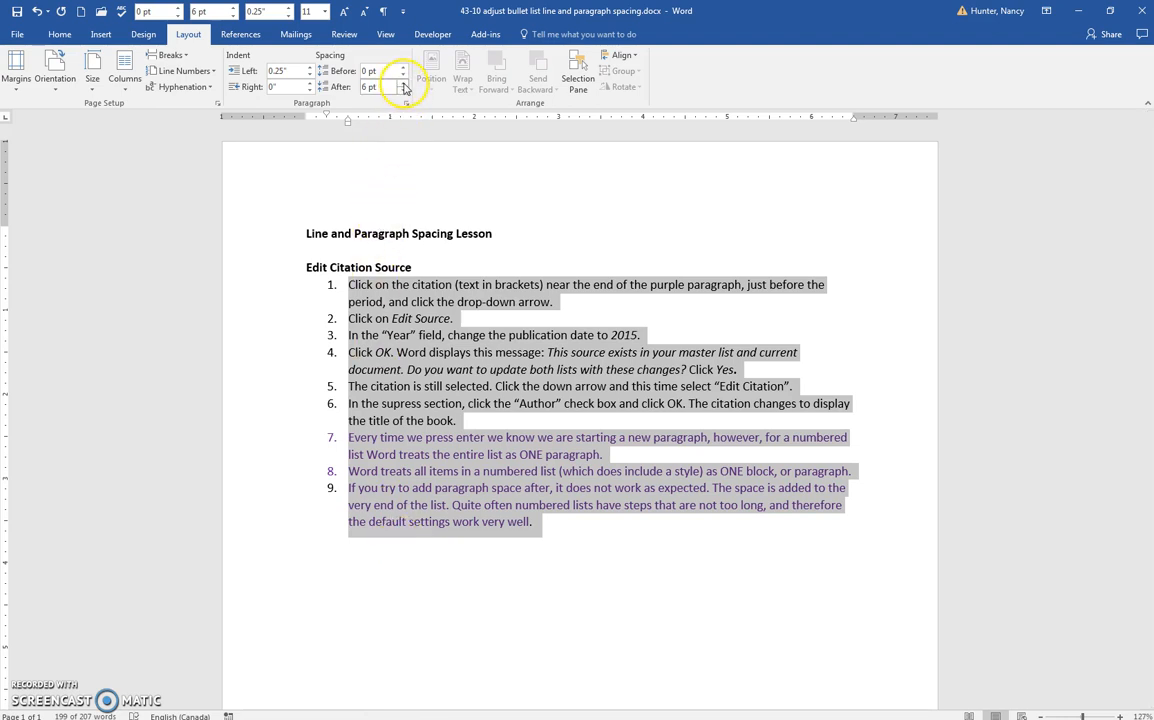
pyautogui.click(400, 88)
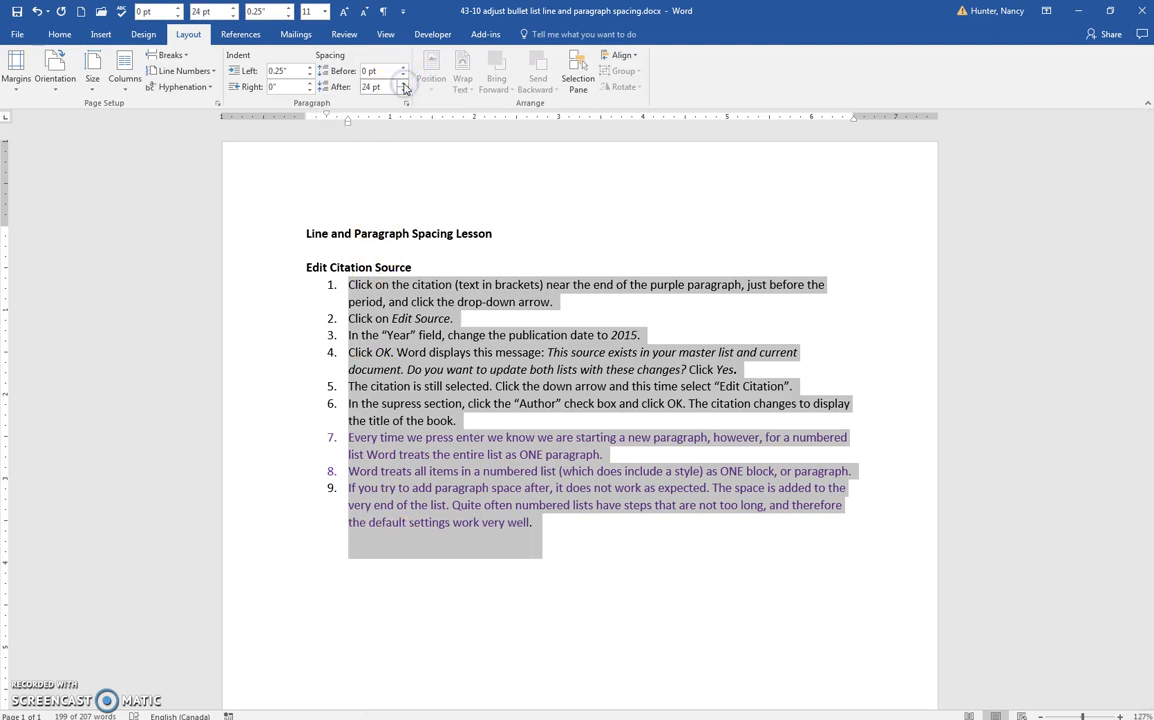
pyautogui.click(404, 66)
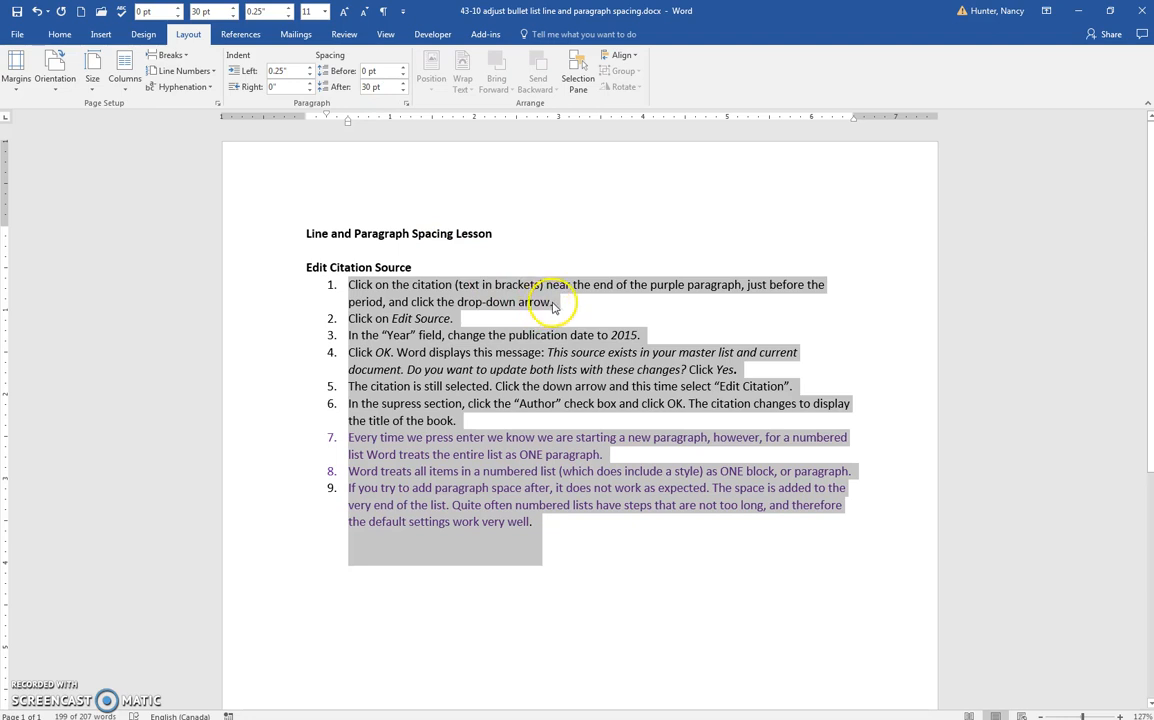
pyautogui.moveTo(468, 344)
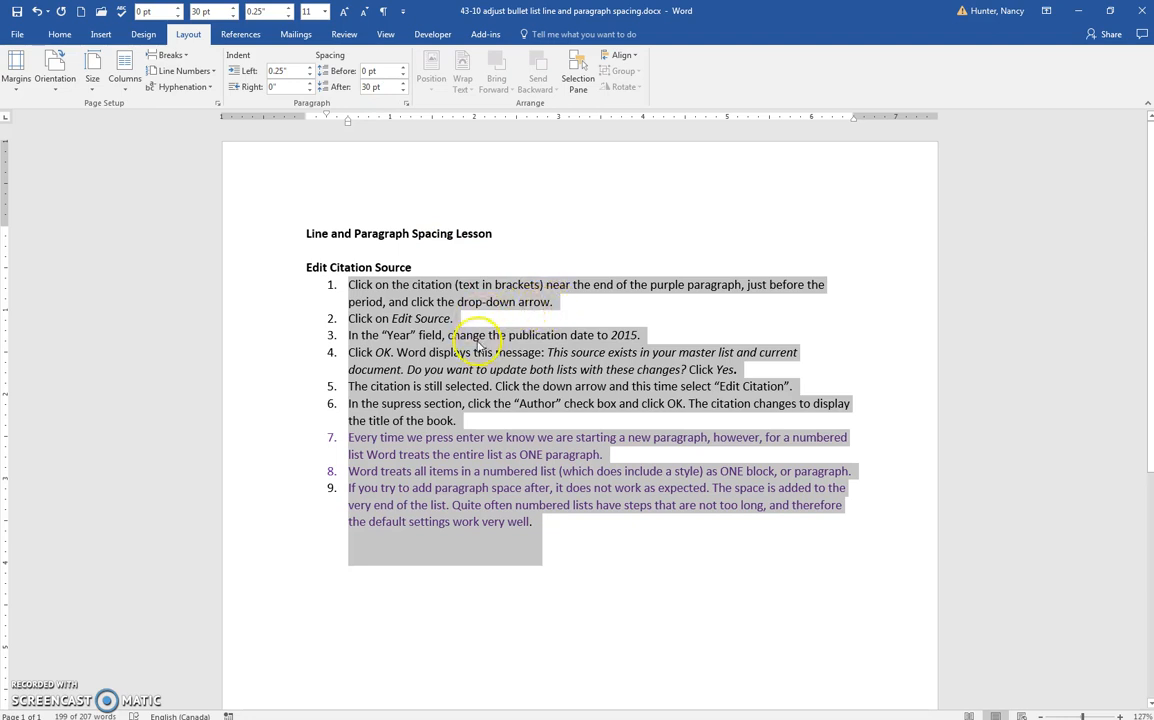
pyautogui.moveTo(538, 454)
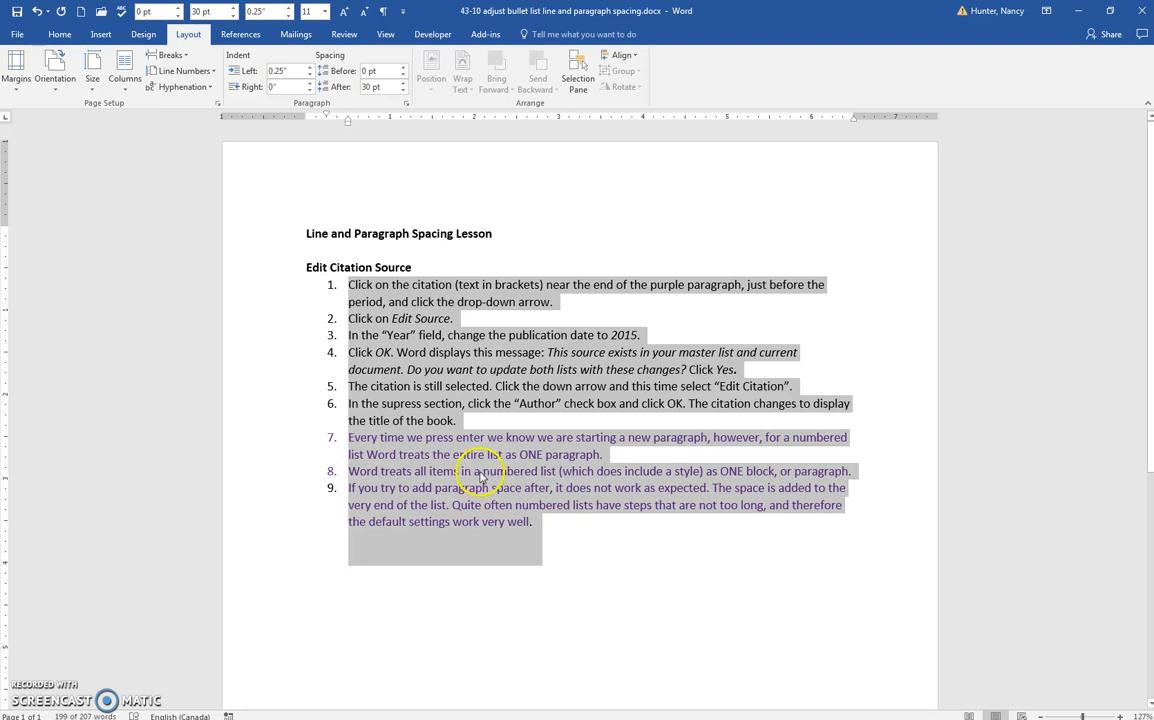
pyautogui.moveTo(426, 476)
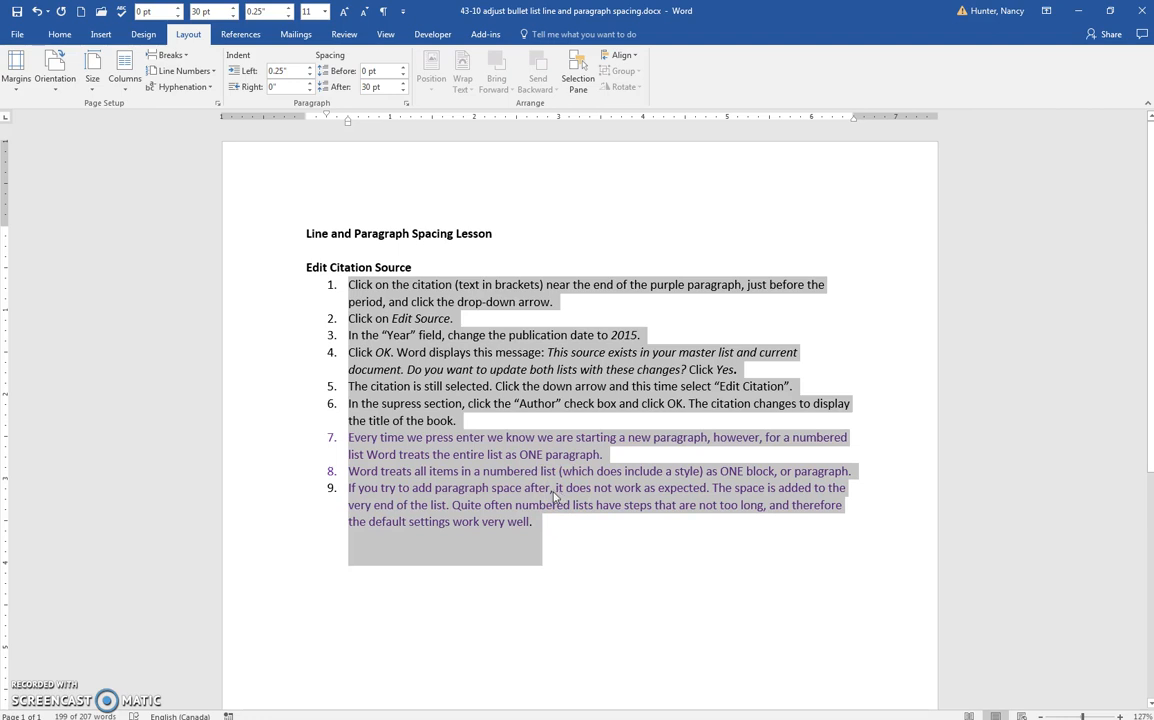
pyautogui.moveTo(554, 500)
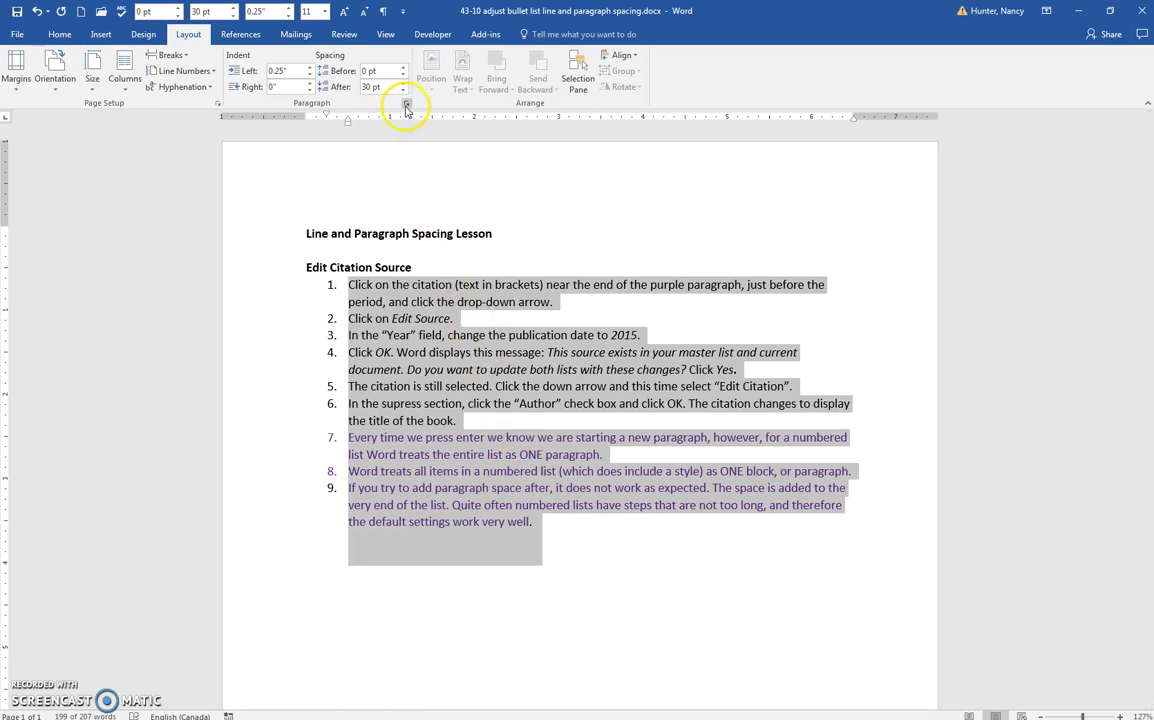
pyautogui.click(400, 110)
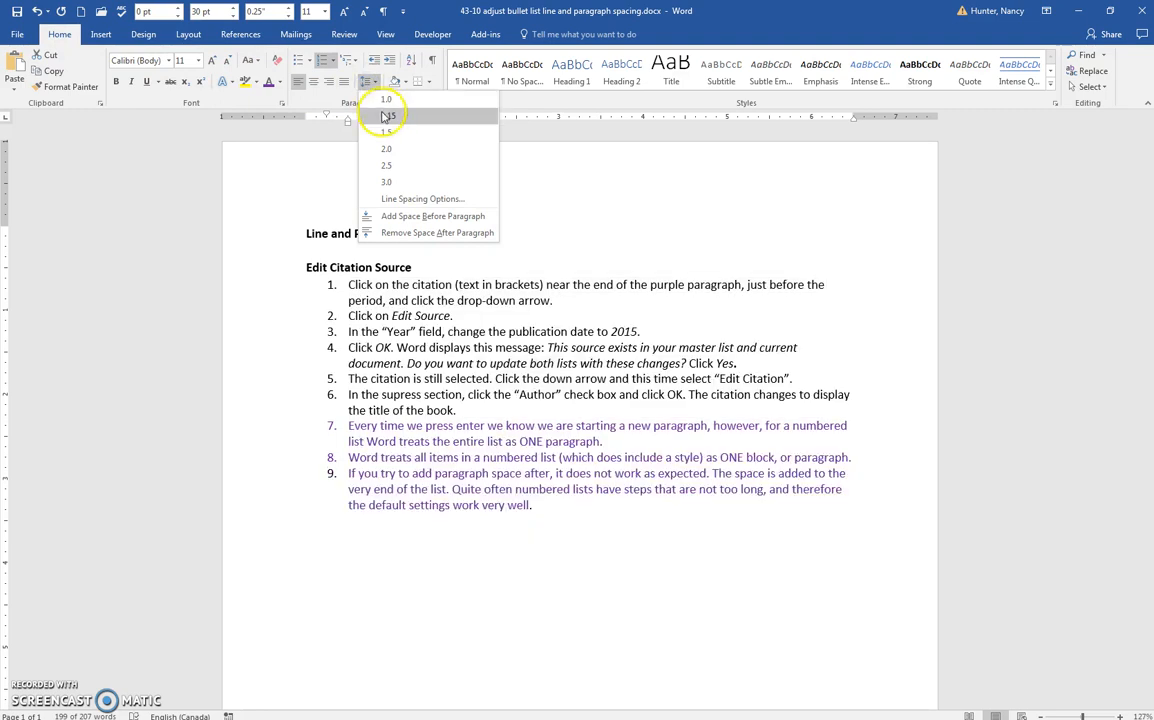
pyautogui.click(386, 148)
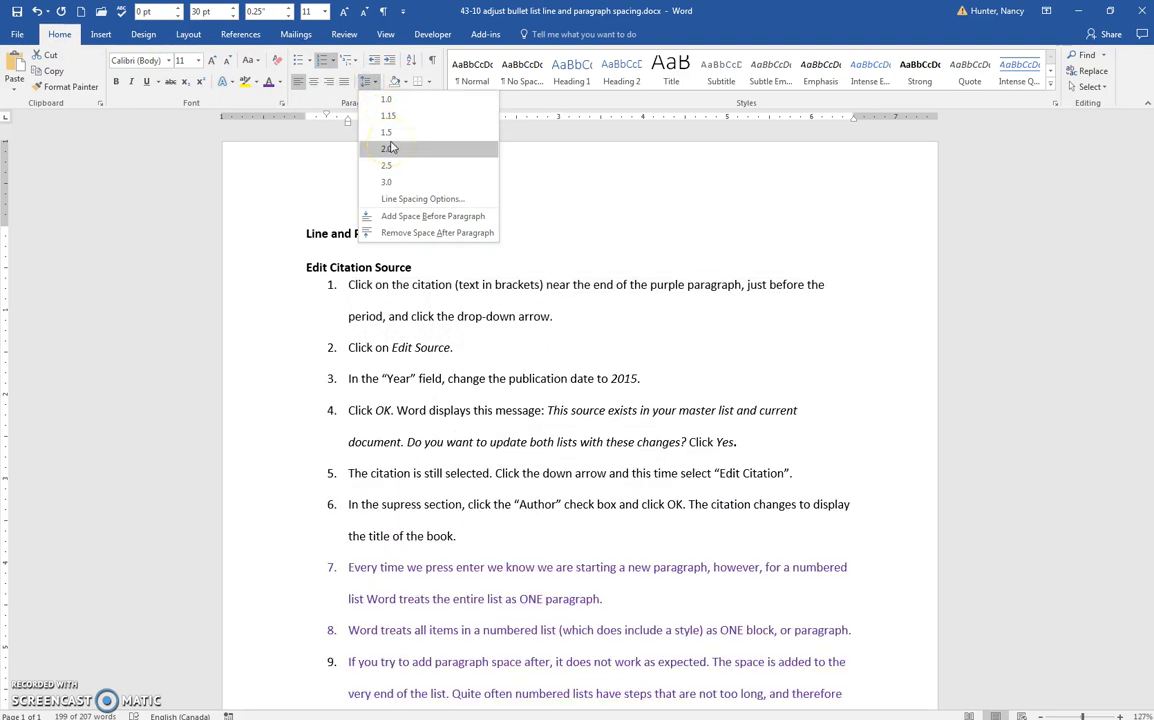
pyautogui.click(386, 132)
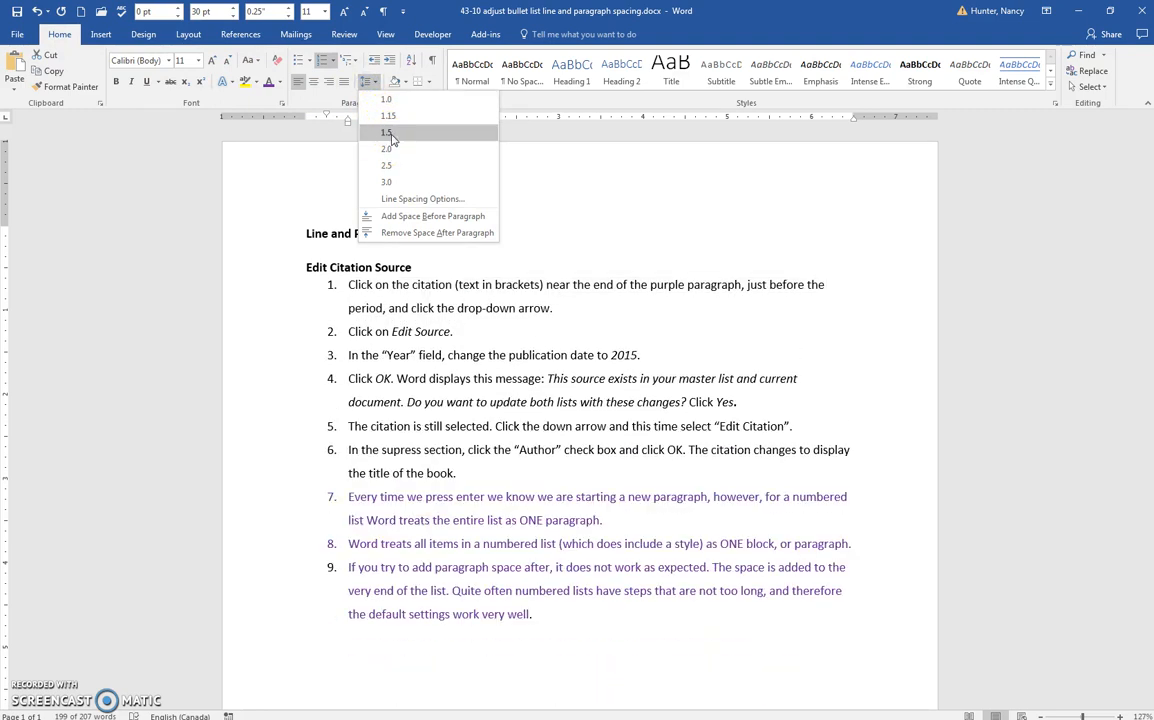
pyautogui.click(386, 132)
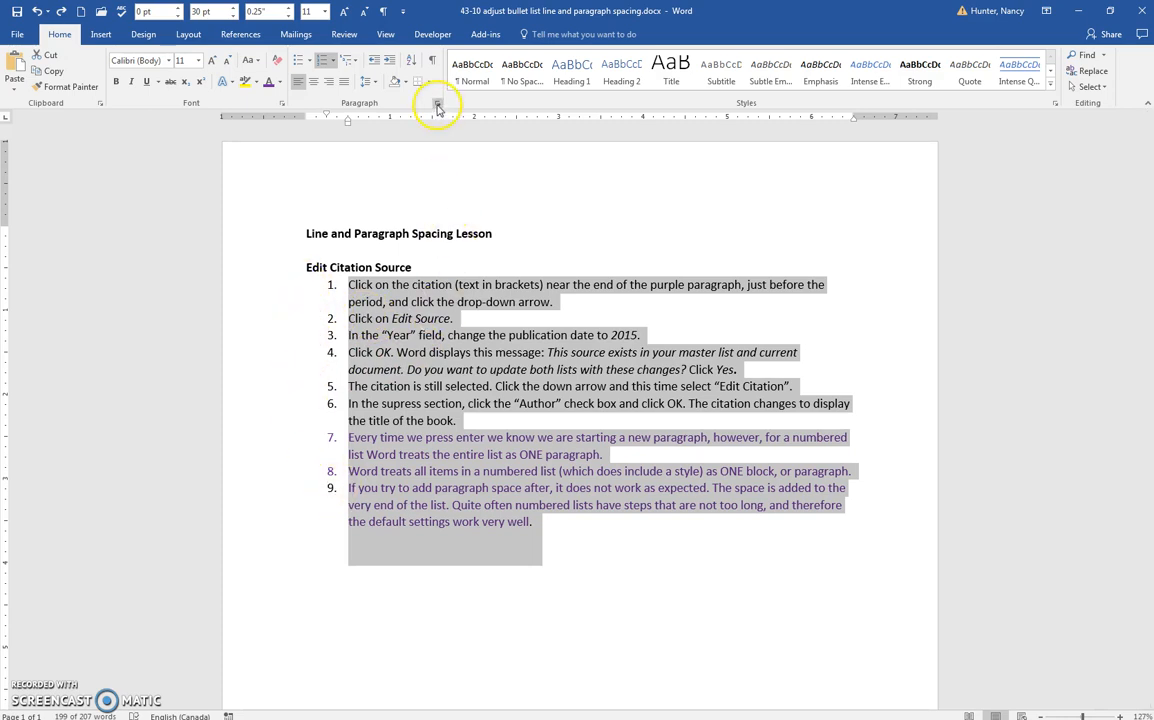
# - In the Paragraph dialog, allow space between same-style paragraphs, set After to 12 pt, and apply
pyautogui.click(436, 104)
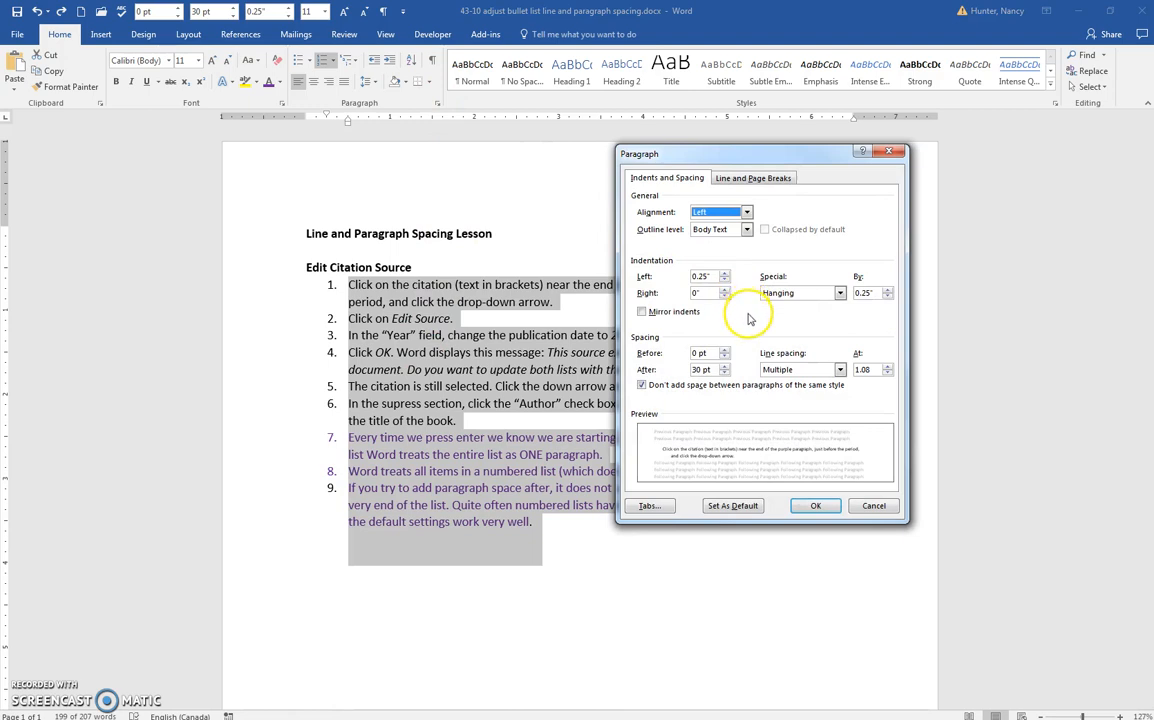
pyautogui.click(640, 384)
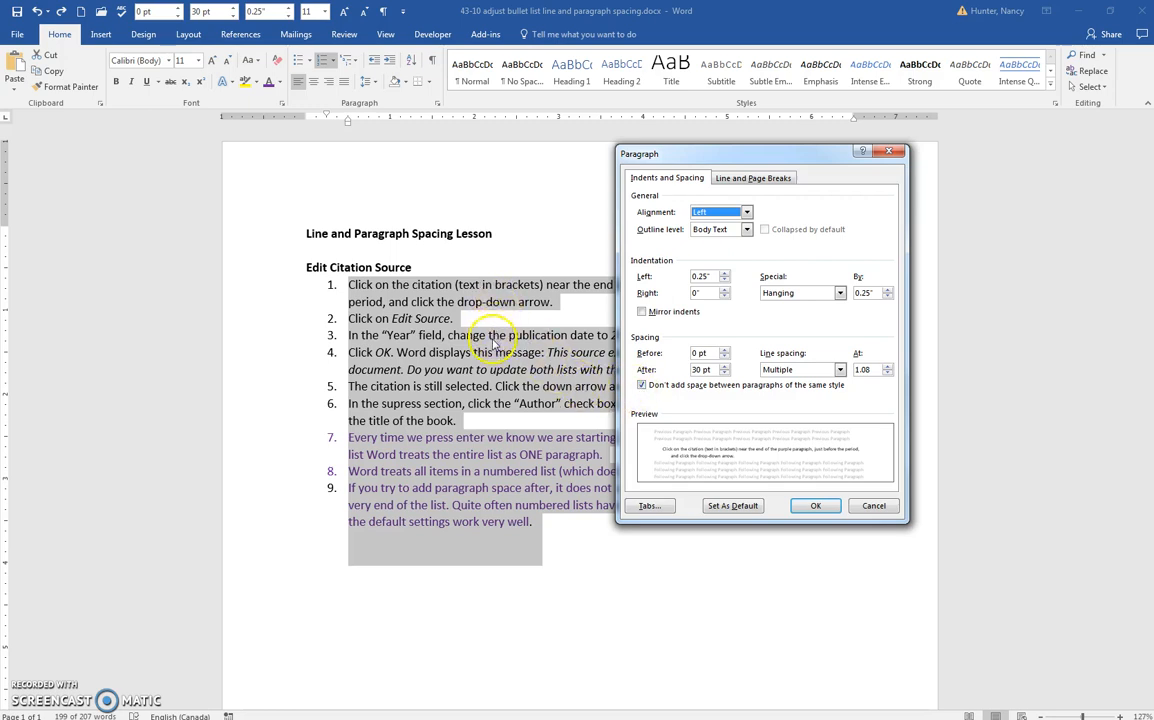
pyautogui.moveTo(552, 370)
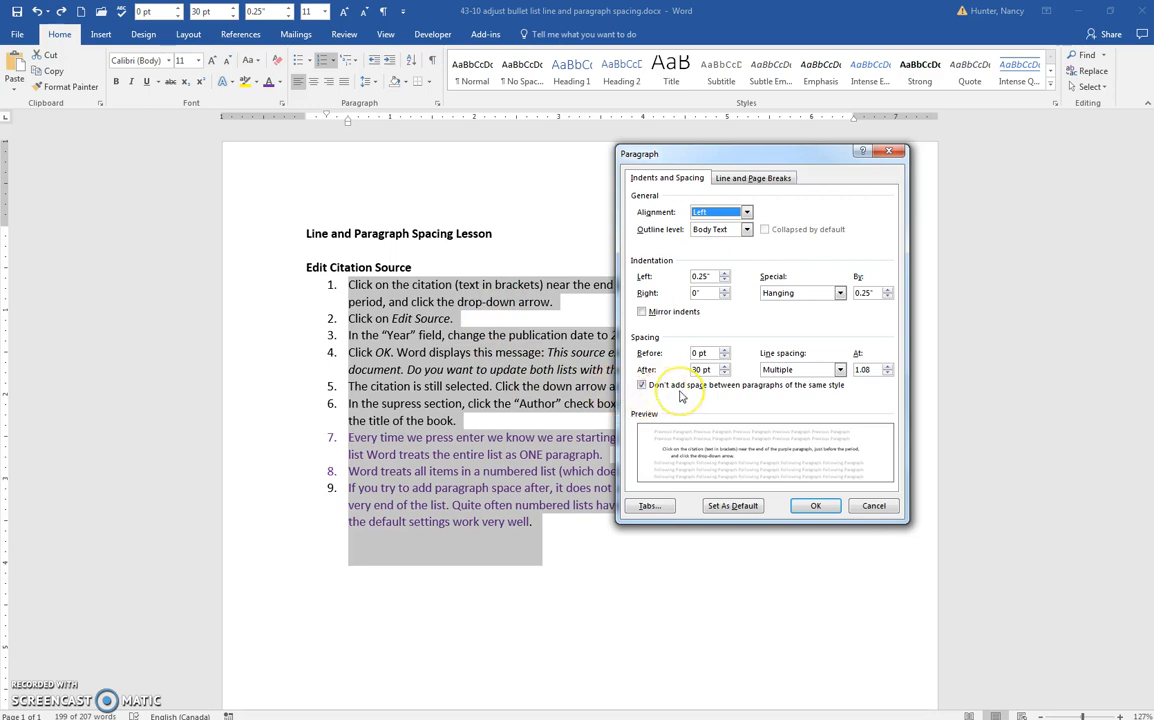
pyautogui.moveTo(648, 386)
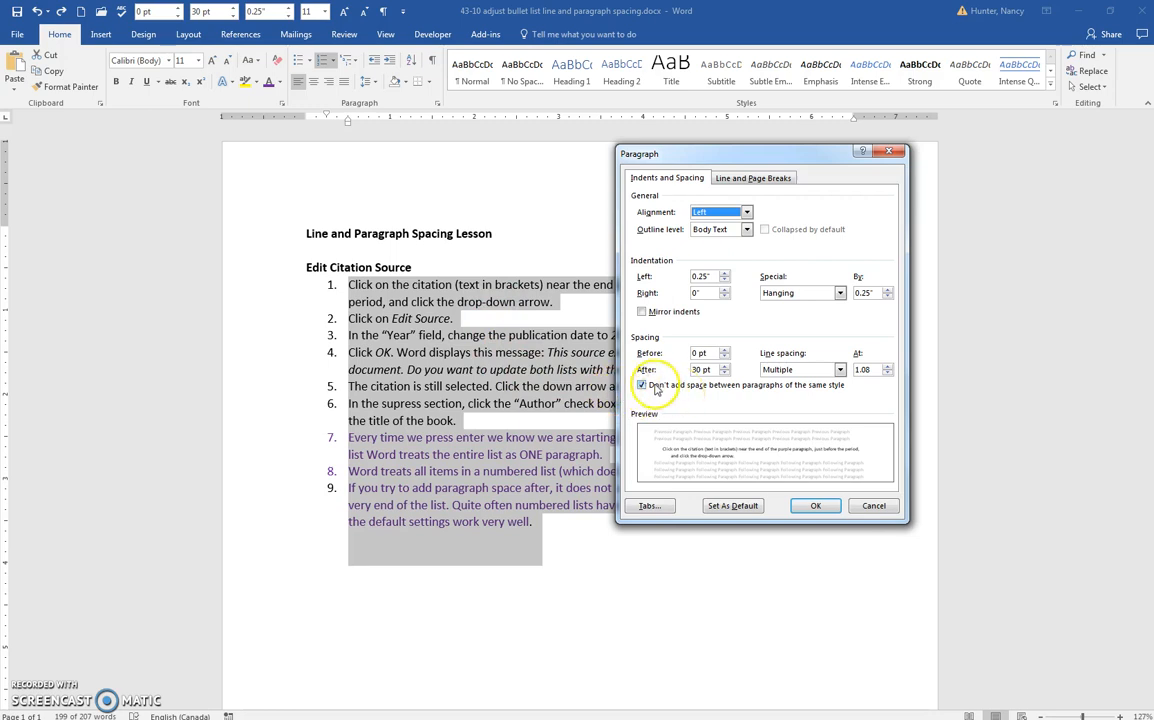
pyautogui.click(640, 384)
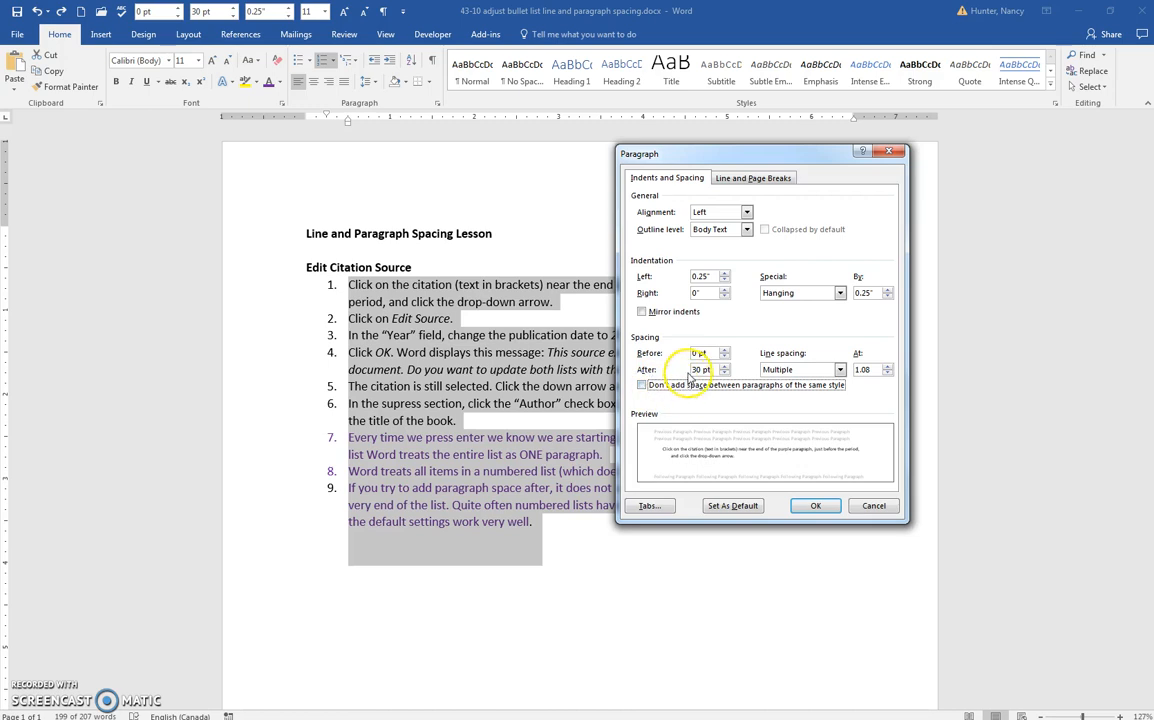
pyautogui.click(724, 374)
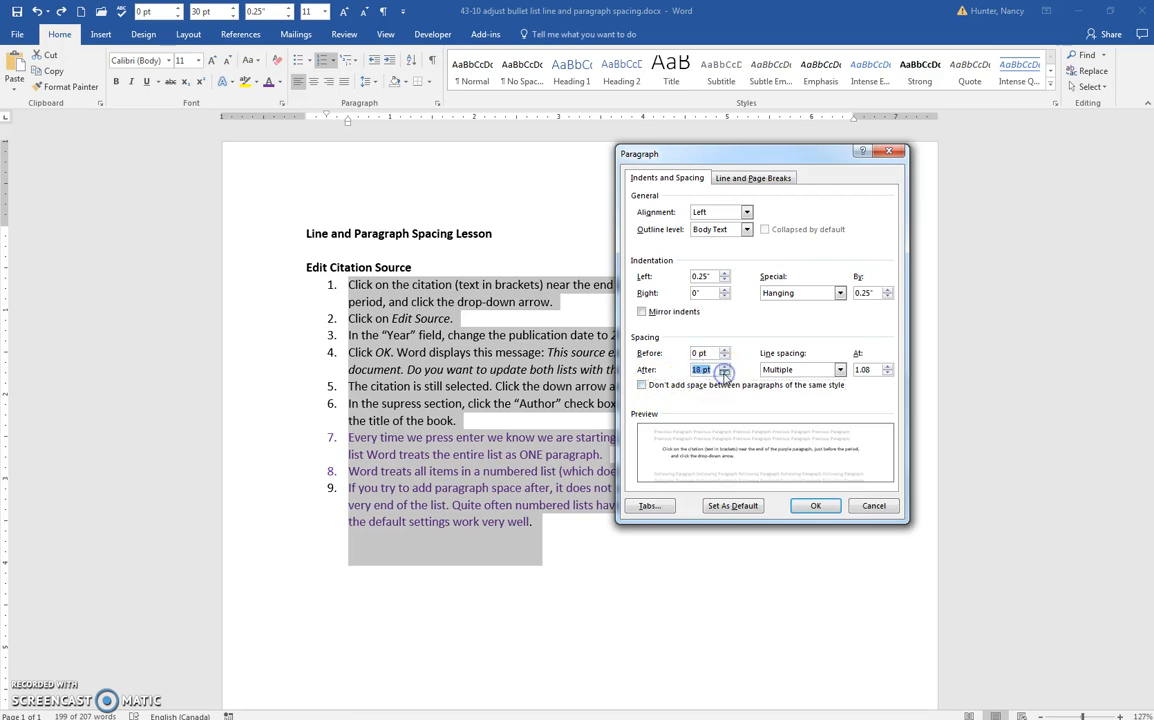
pyautogui.click(732, 374)
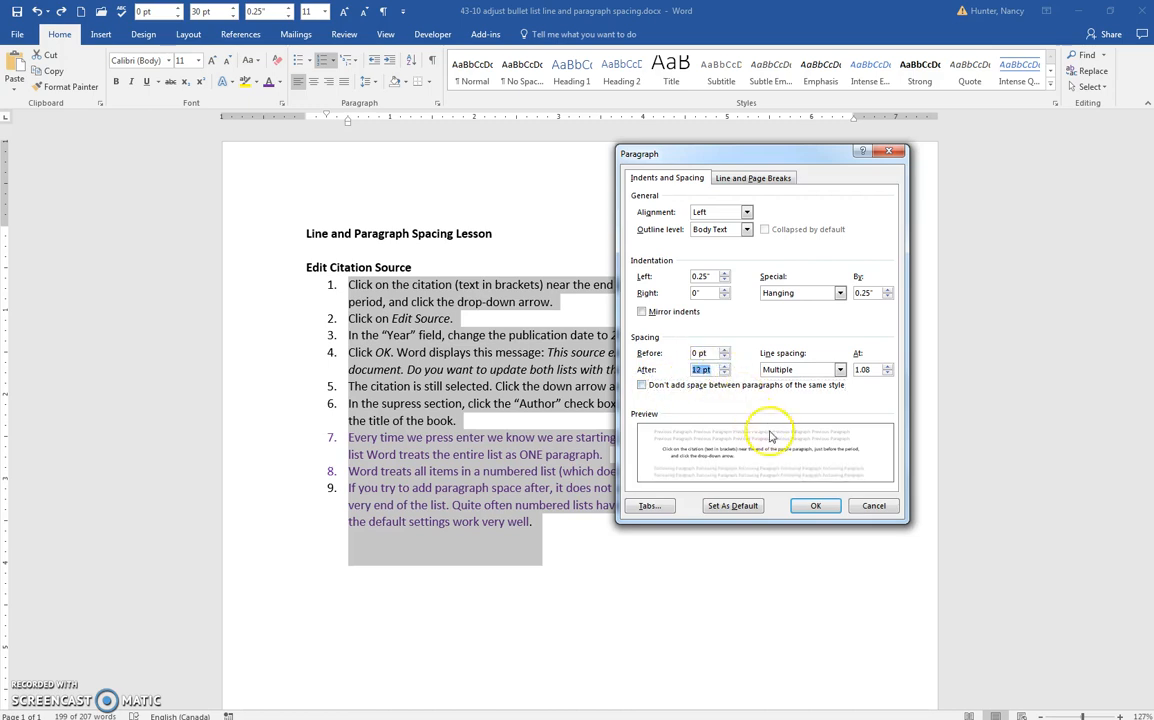
pyautogui.click(816, 506)
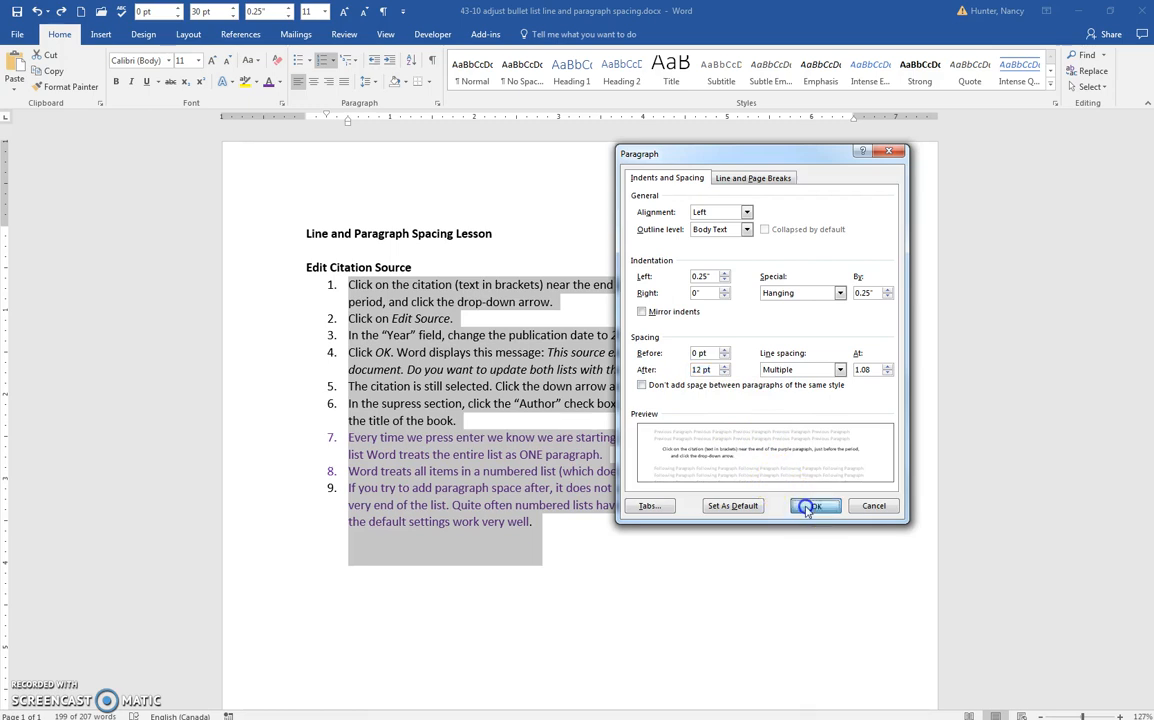
pyautogui.click(816, 506)
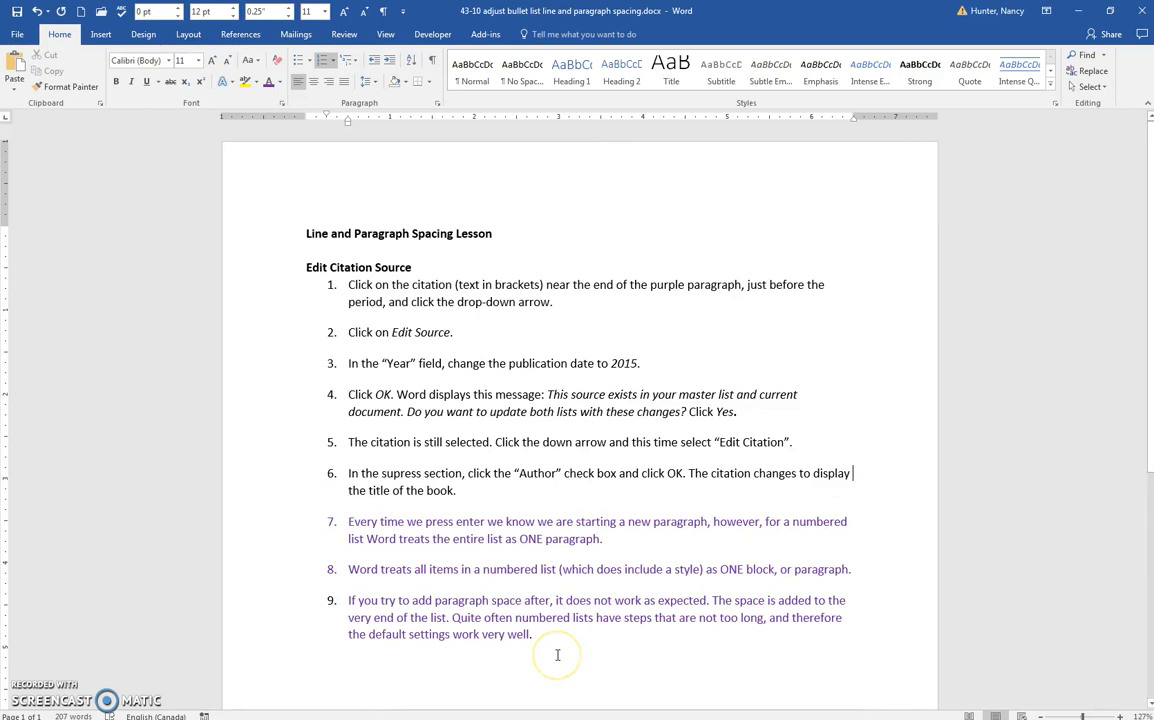
pyautogui.moveTo(556, 656)
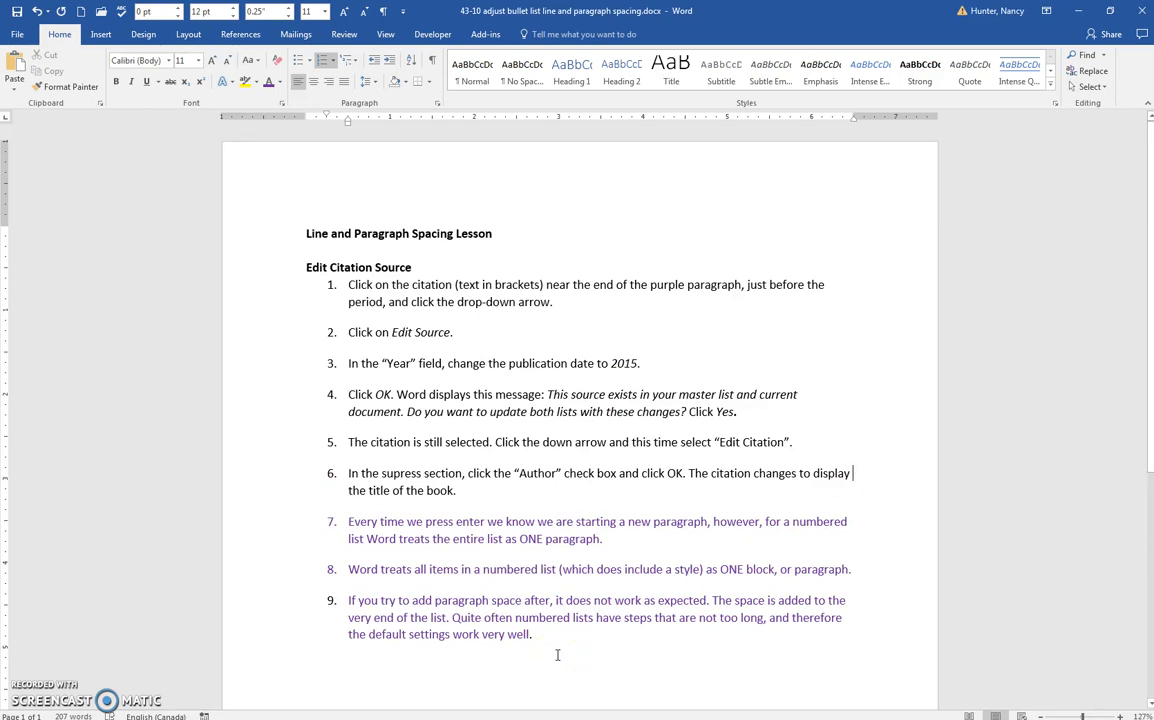
pyautogui.moveTo(504, 120)
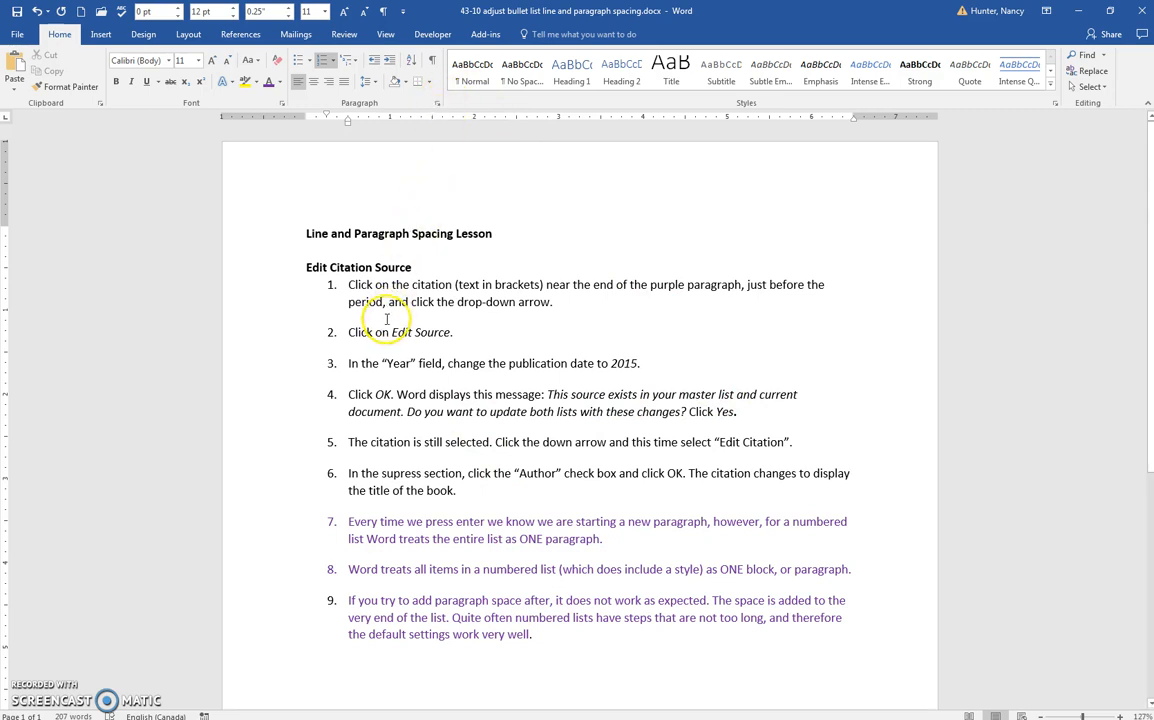
pyautogui.moveTo(284, 292)
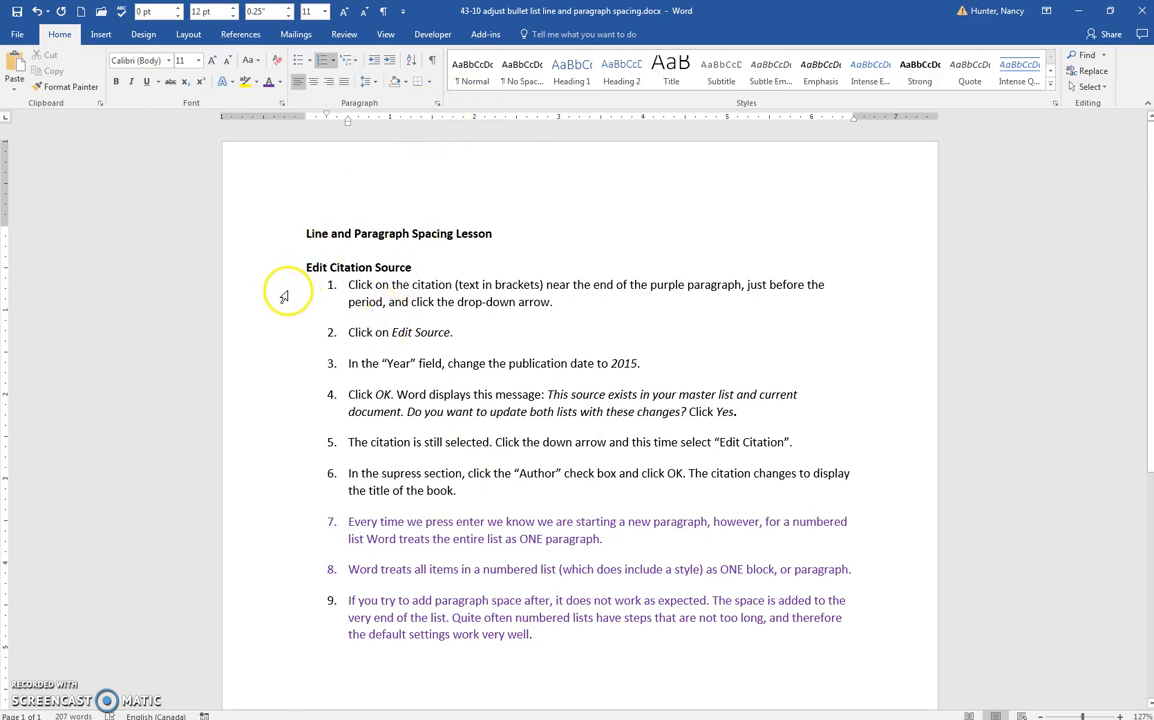
# - Select the list and apply 0 pt After with the same-style option rechecked, removing the gaps
pyautogui.moveTo(348, 284); pyautogui.dragTo(532, 638)
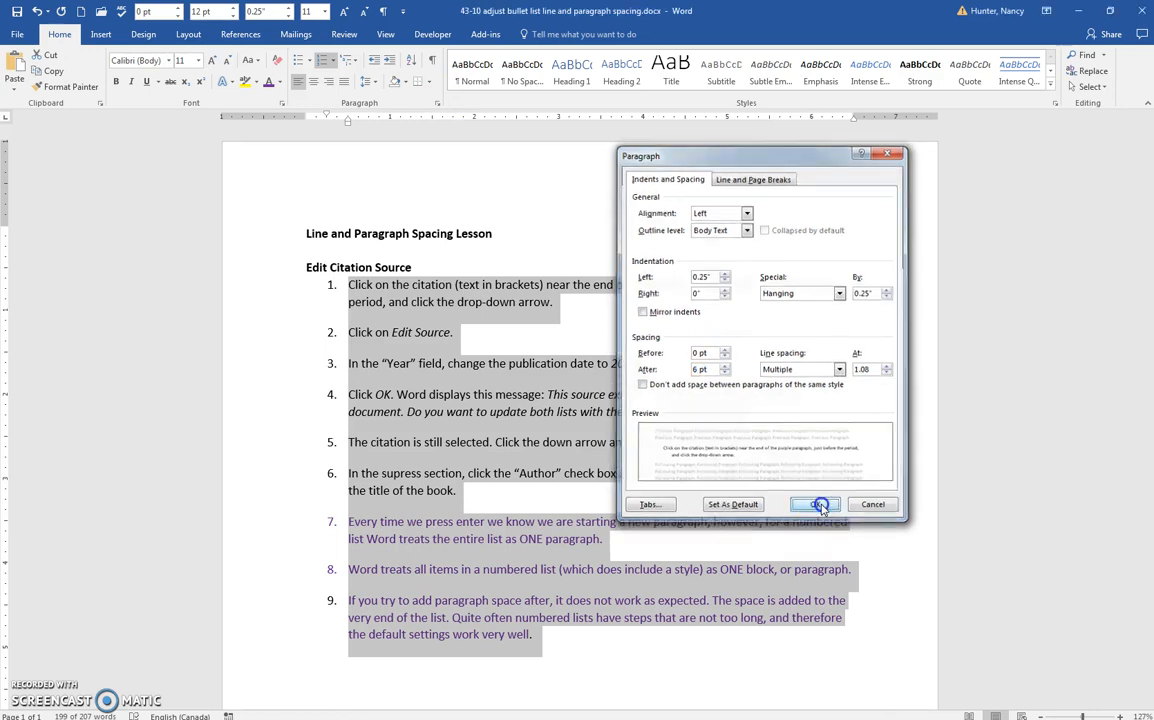
pyautogui.click(816, 504)
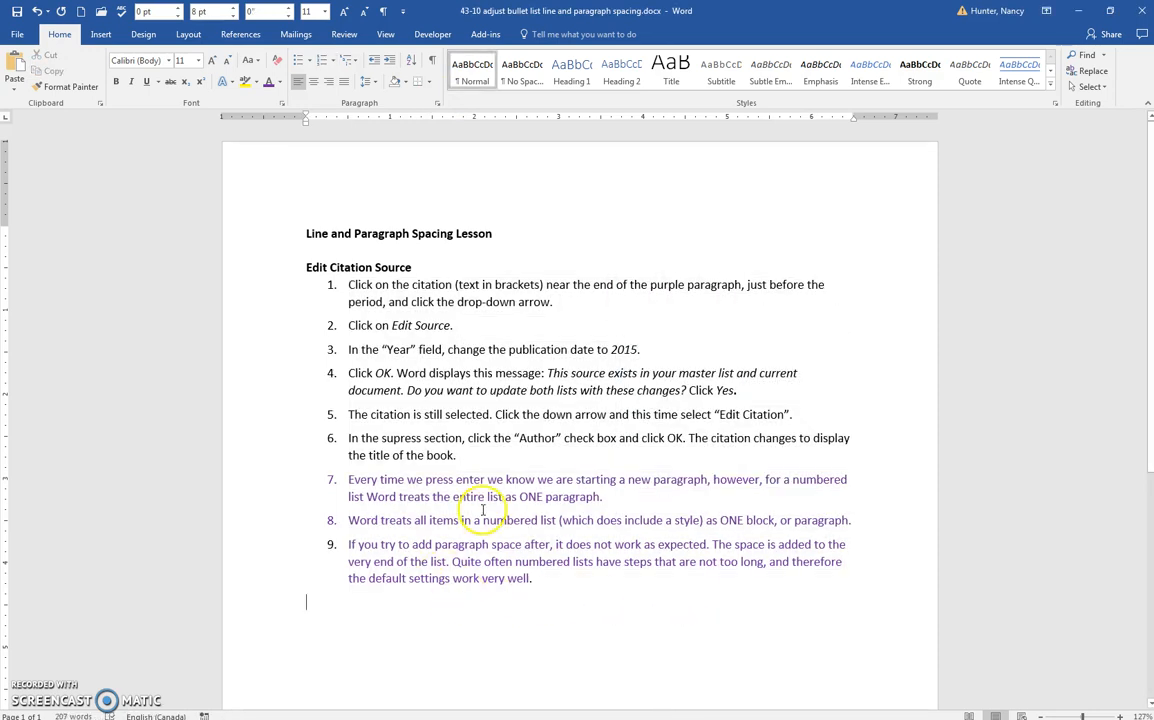
pyautogui.moveTo(174, 520)
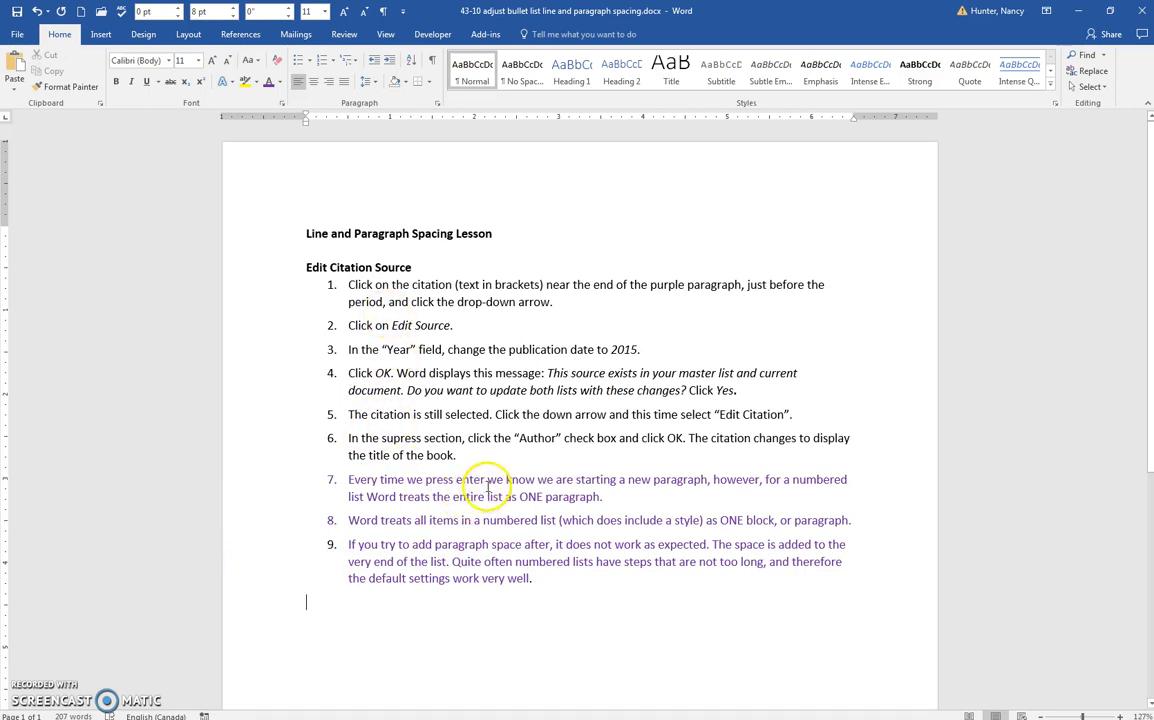
pyautogui.moveTo(144, 552)
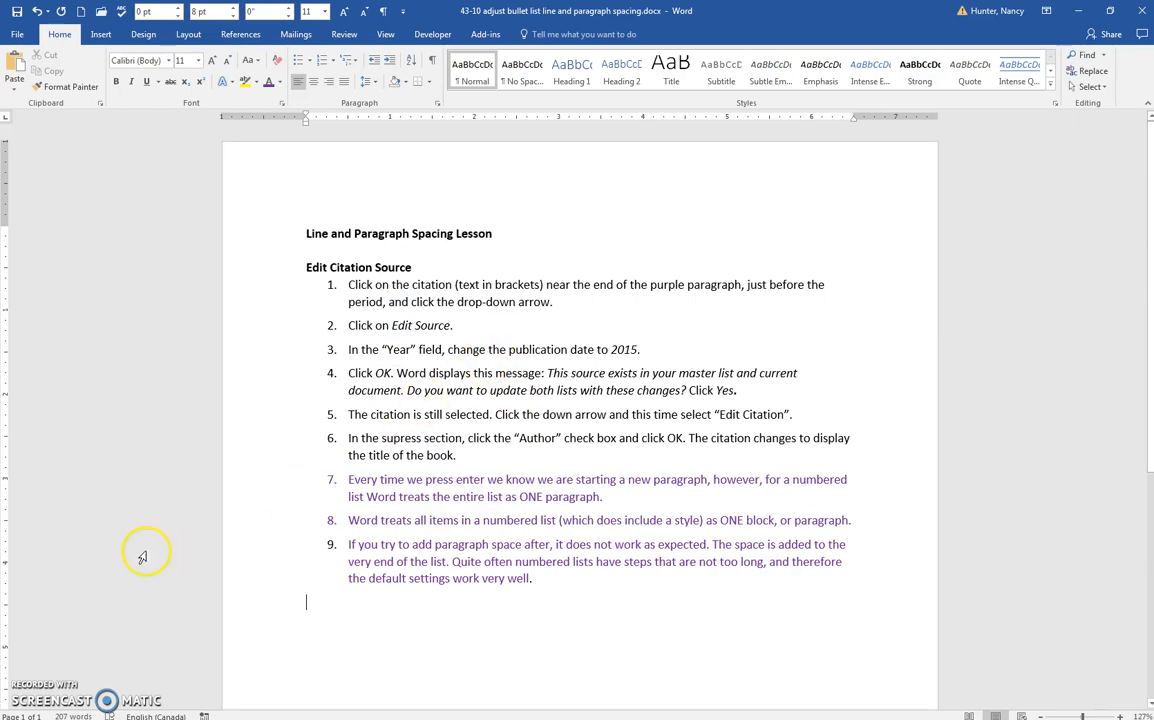